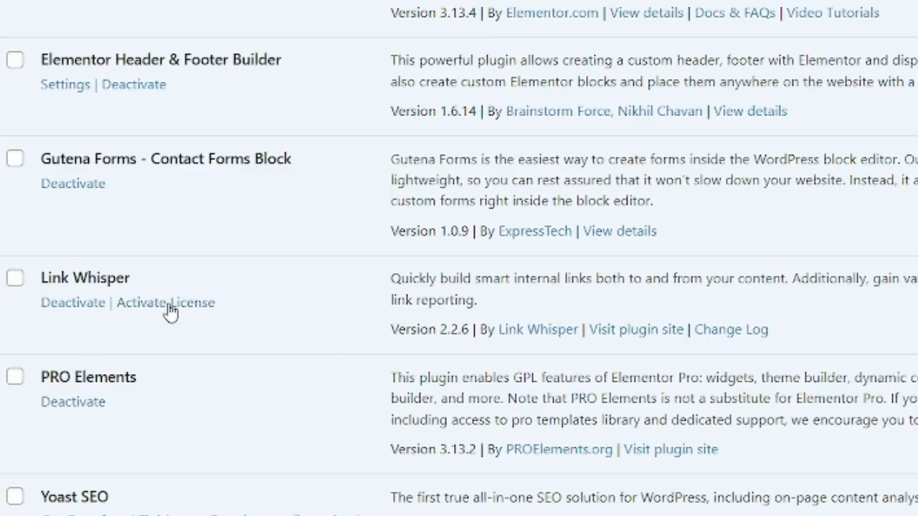
# - Activate the Link Whisper license from the Plugins page
pyautogui.click(165, 302)
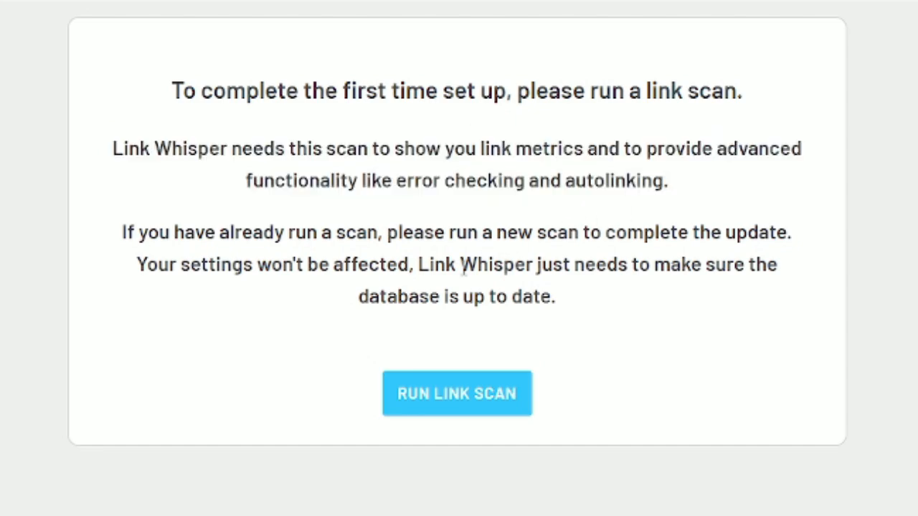
# - Run Link Whisper's first-time link scan from the setup notice
pyautogui.click(456, 393)
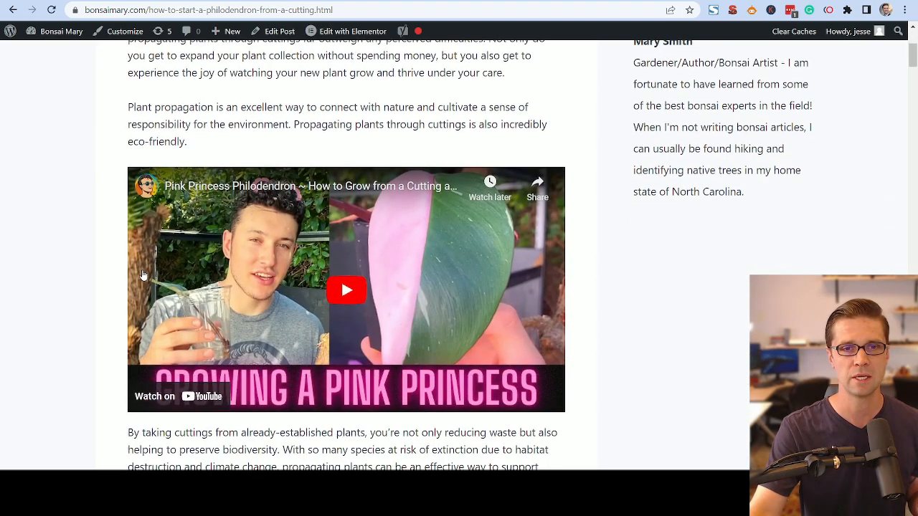
# - Scroll through the live philodendron-from-a-cutting article on bonsaimary.com
pyautogui.scroll(-3)
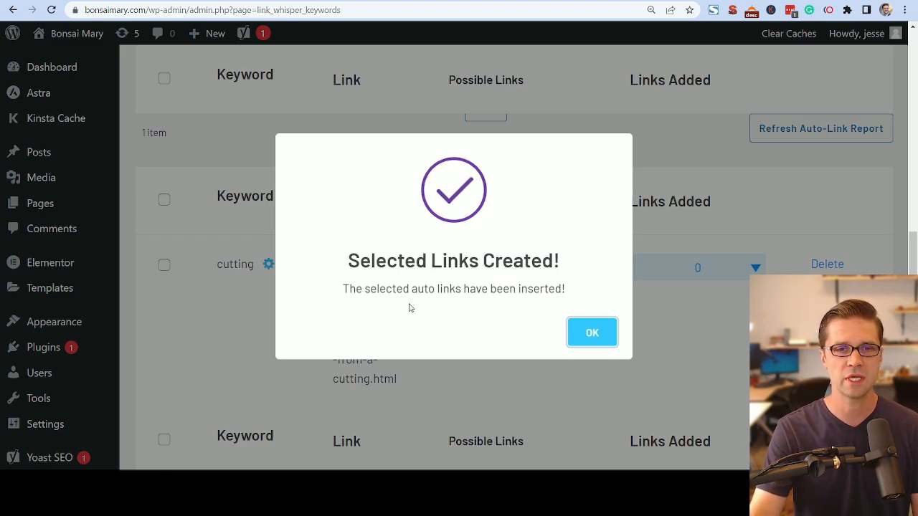
# - Insert the selected auto links for the keyword 'cutting' and confirm
pyautogui.click(591, 333)
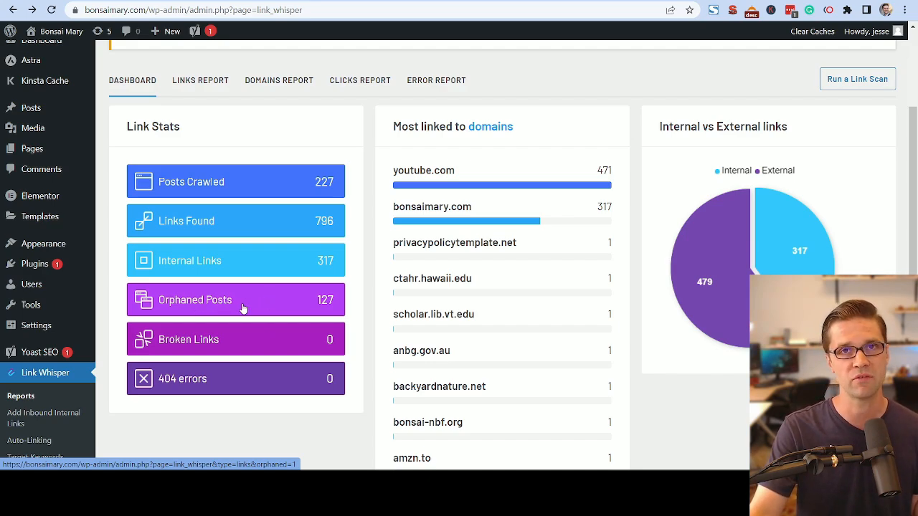
# - Show the Domains Report listing each linked domain's post and link counts
pyautogui.click(278, 80)
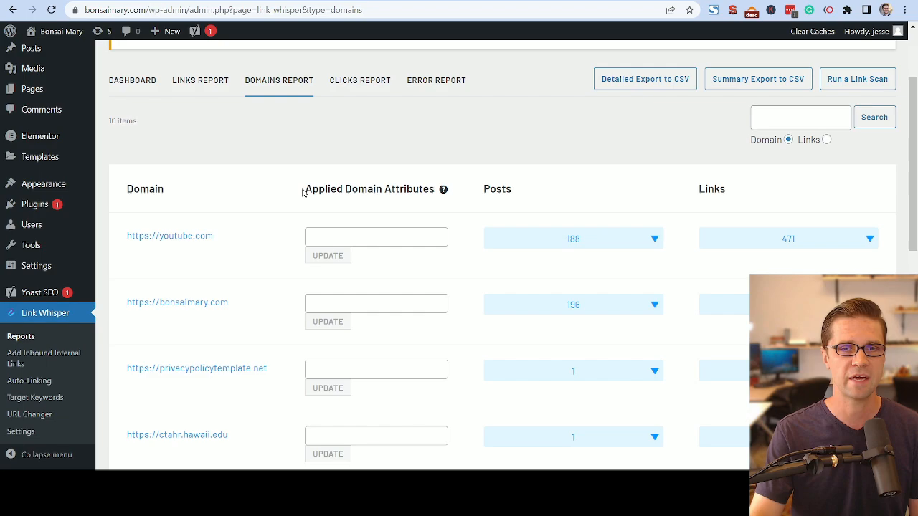